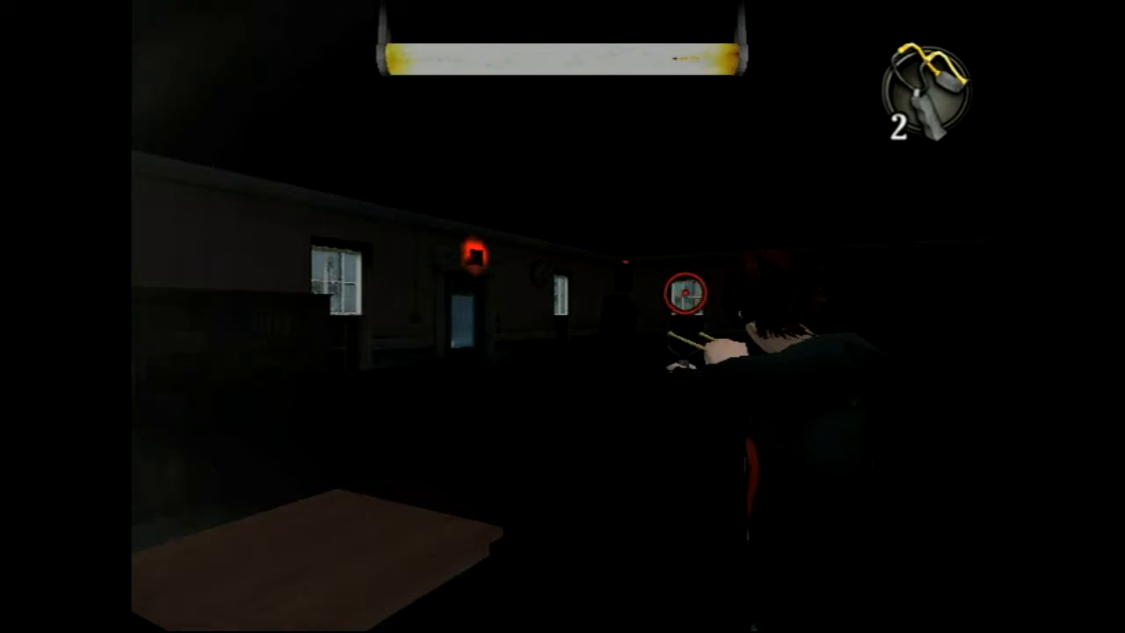
left_click(682, 292)
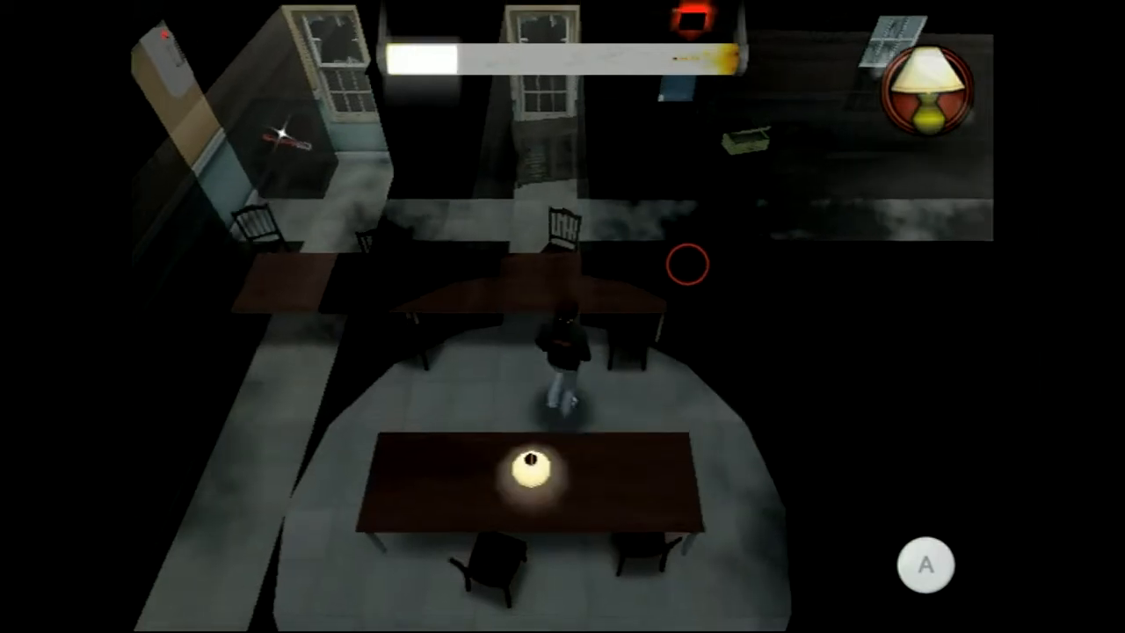
left_click(925, 562)
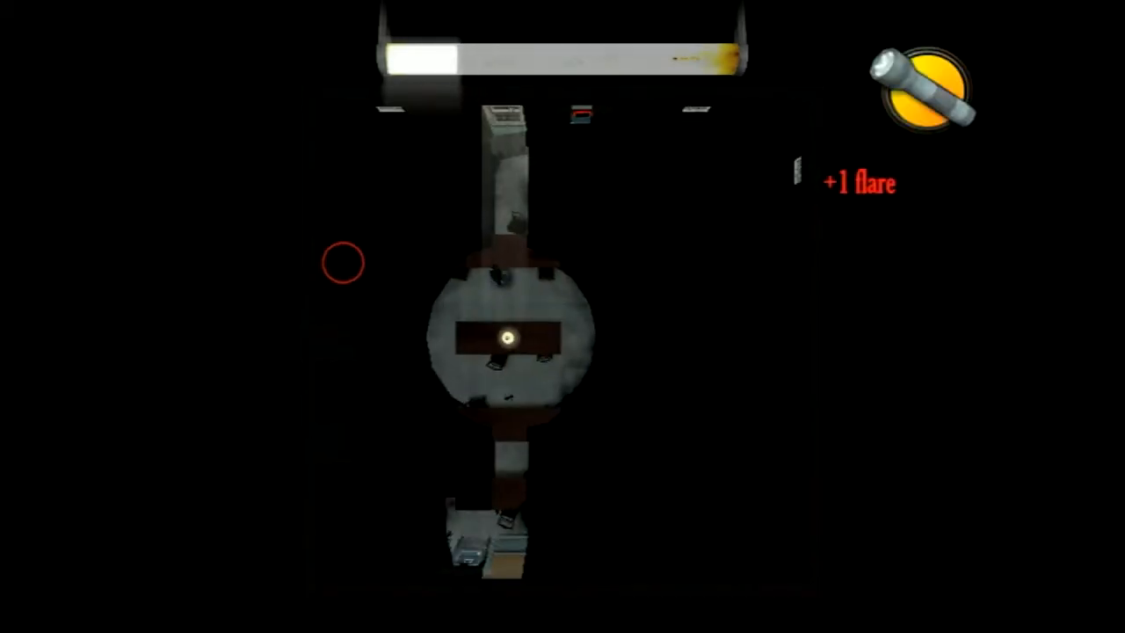
mouse_move(654, 245)
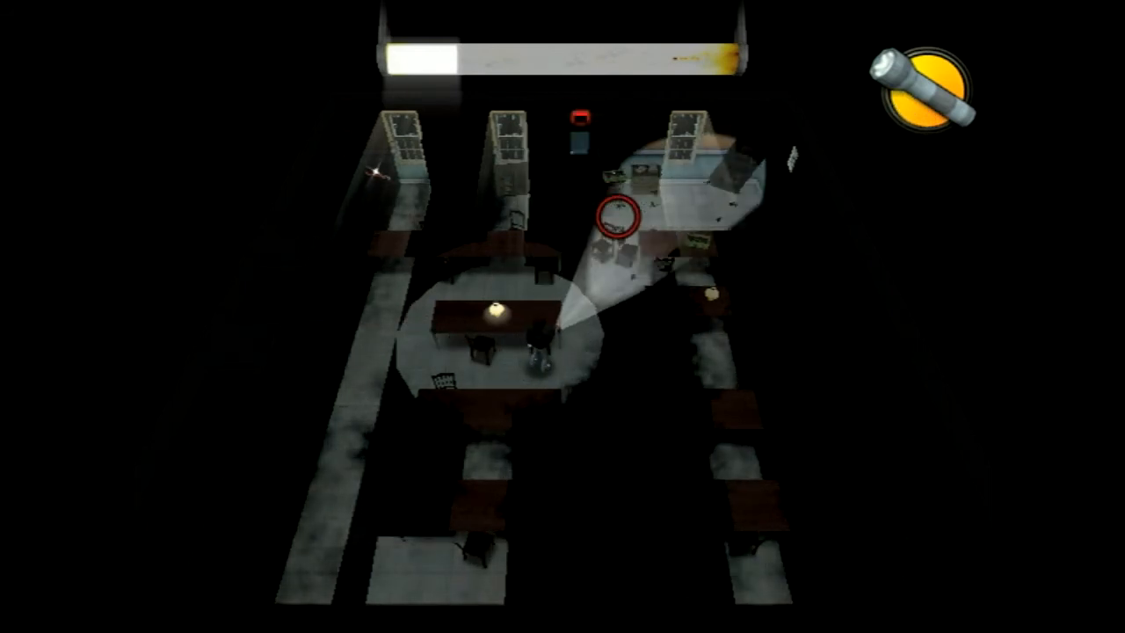
mouse_move(650, 320)
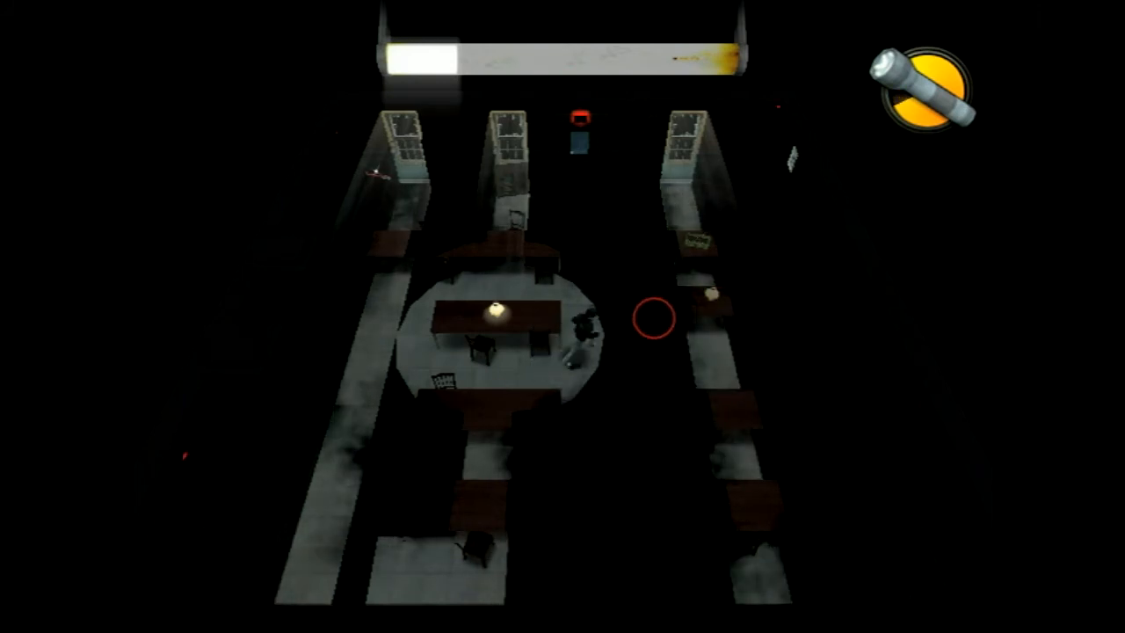